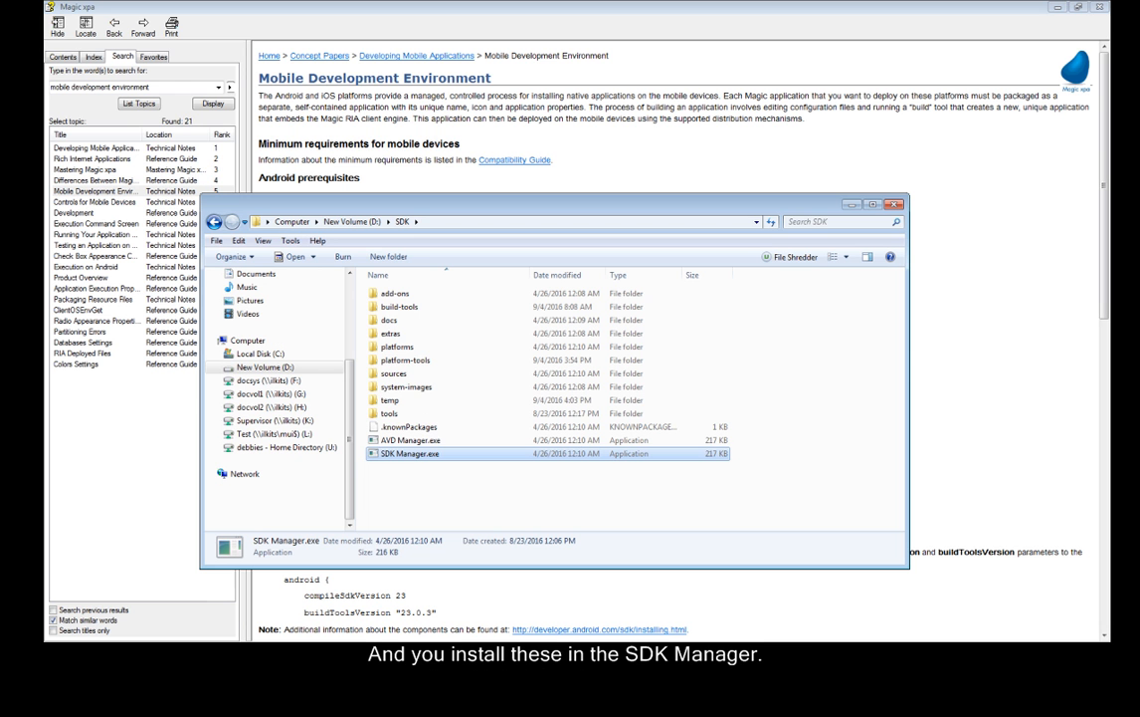
Browse into RIAModules, Android source, app and reach the build.gradle file.
{"action": "double_click", "coordinate": [410, 453]}
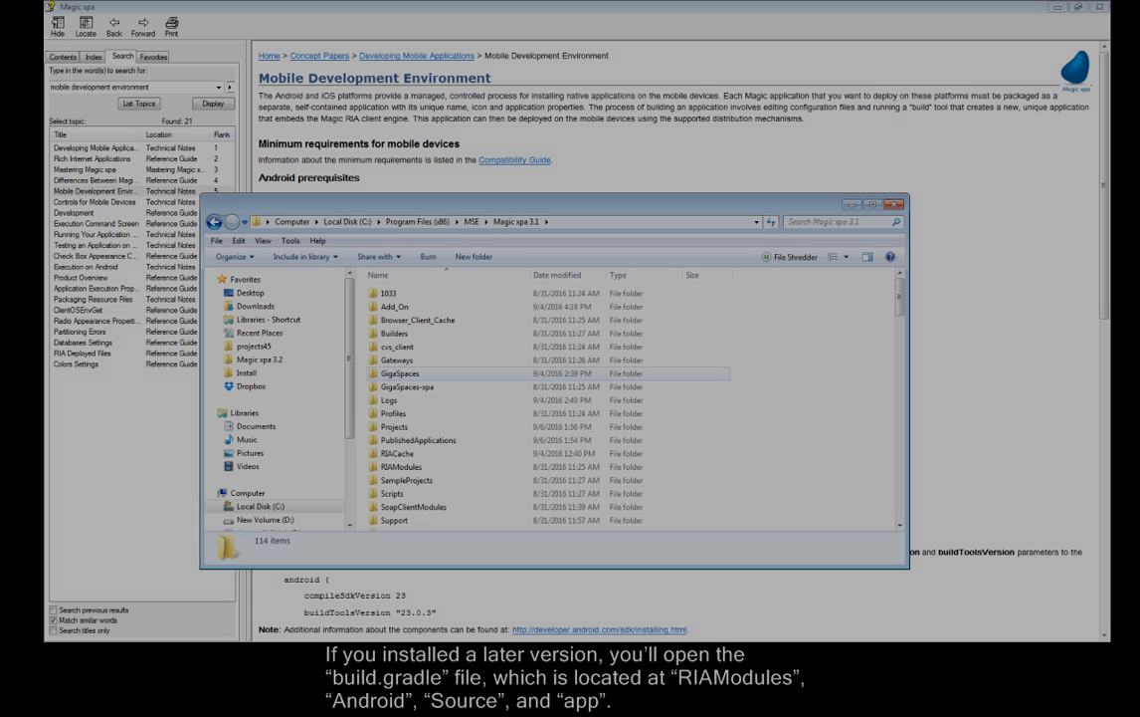
{"action": "left_click", "coordinate": [400, 466]}
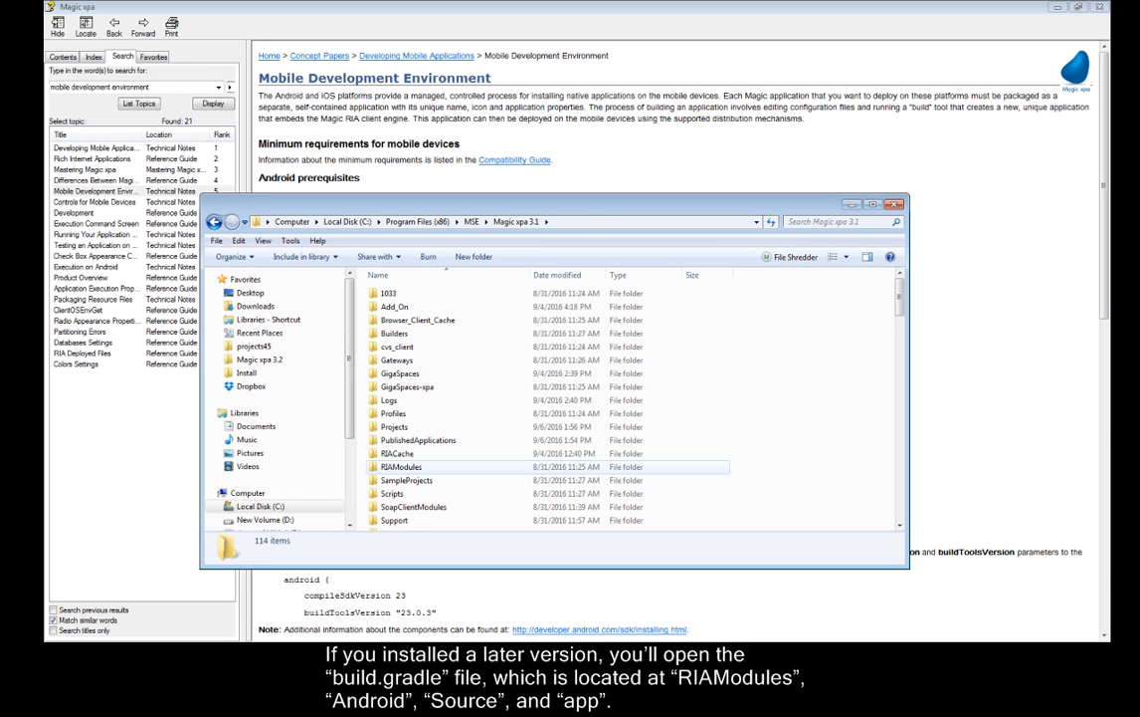
{"action": "double_click", "coordinate": [402, 466]}
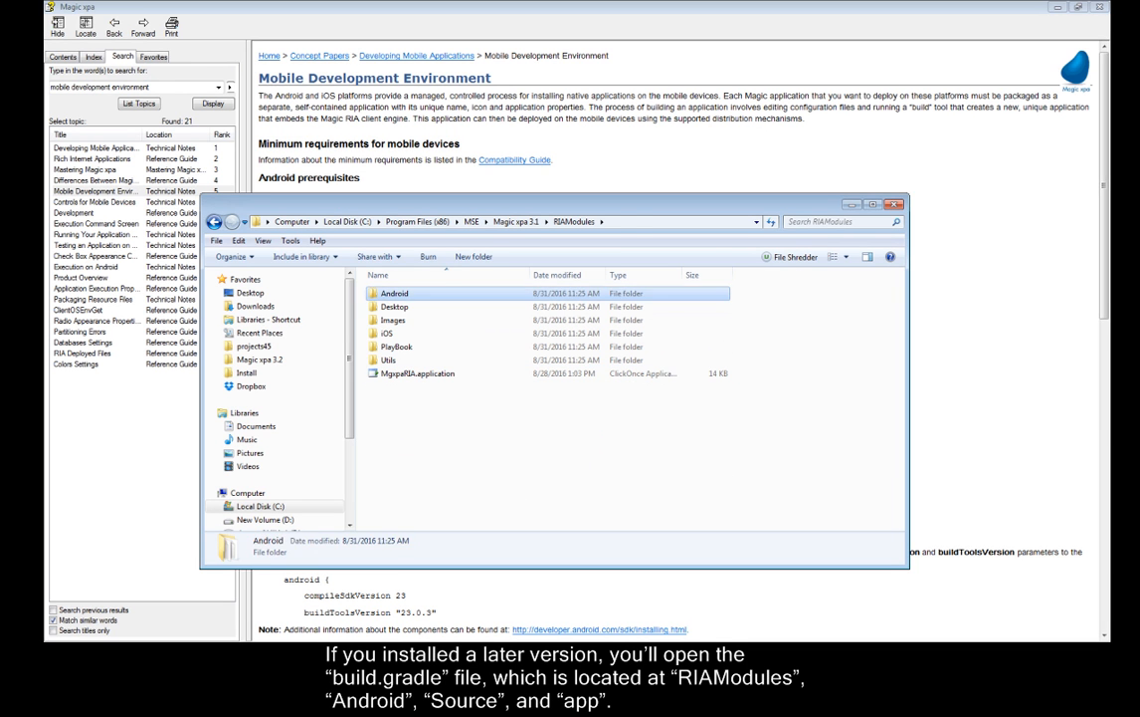
{"action": "double_click", "coordinate": [394, 293]}
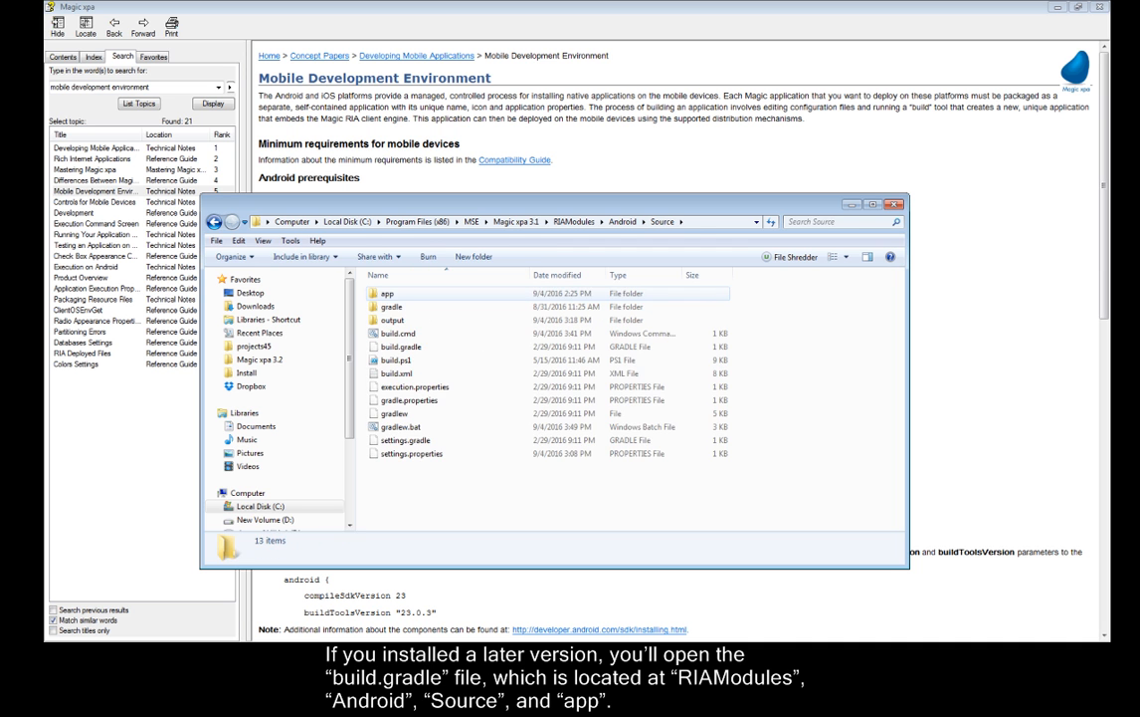
{"action": "double_click", "coordinate": [386, 293]}
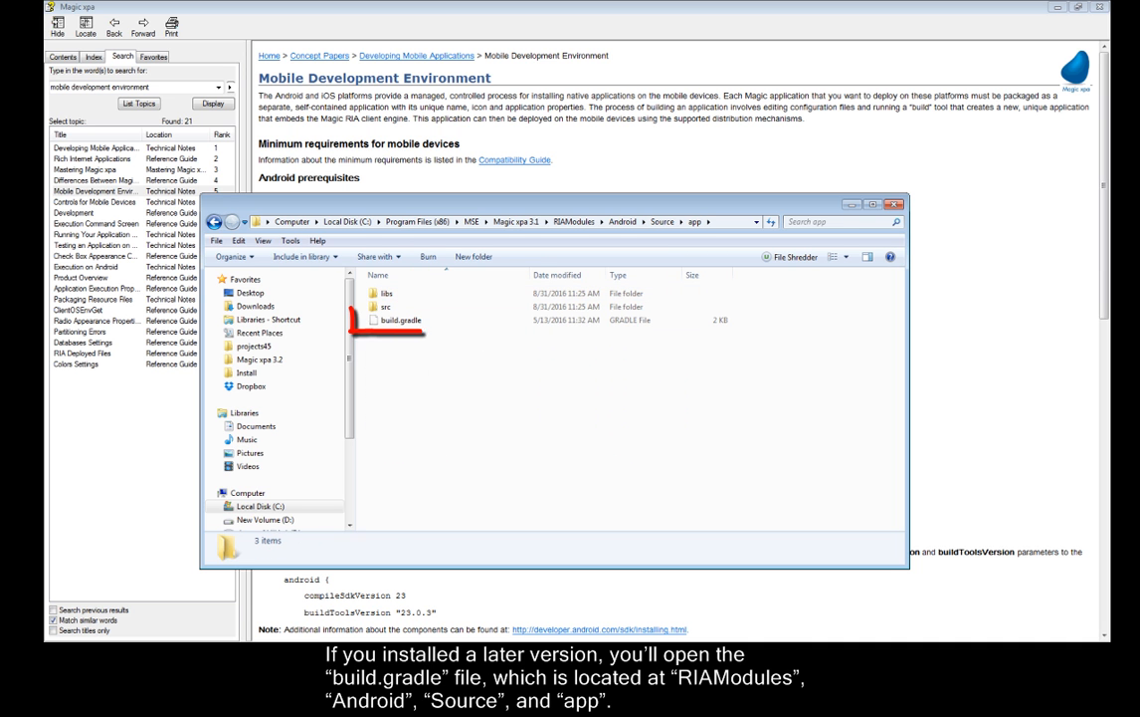
{"action": "double_click", "coordinate": [400, 319]}
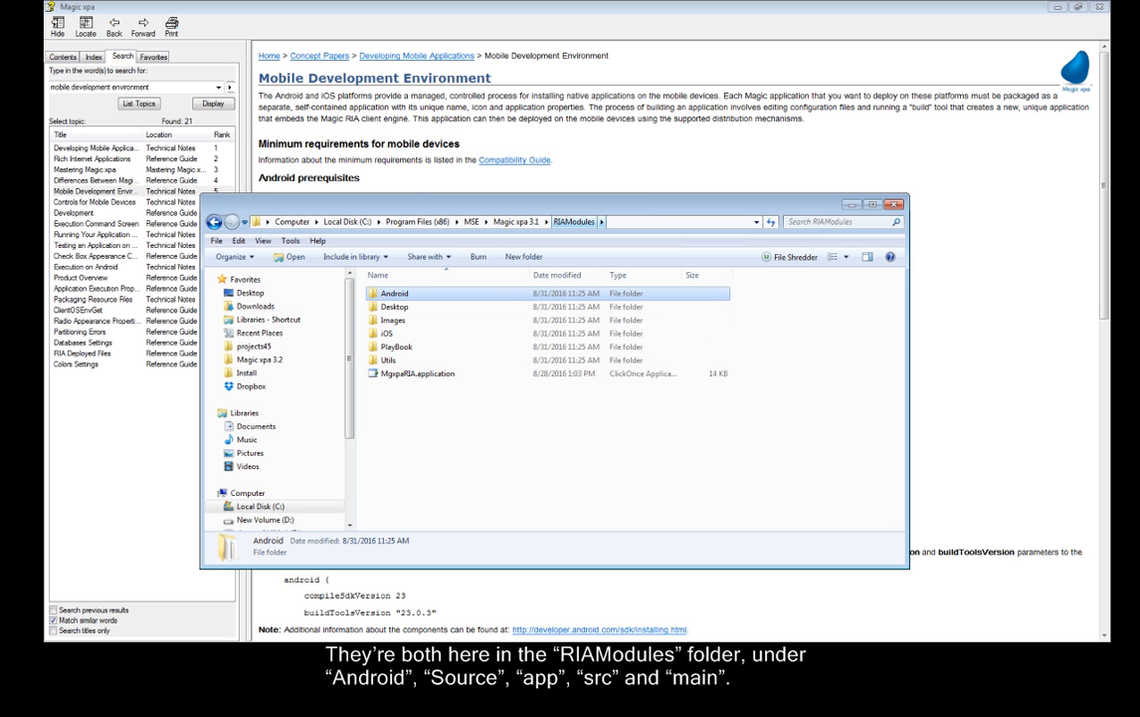
Descend through Android, Source, app and src toward the res resource folder.
{"action": "double_click", "coordinate": [395, 293]}
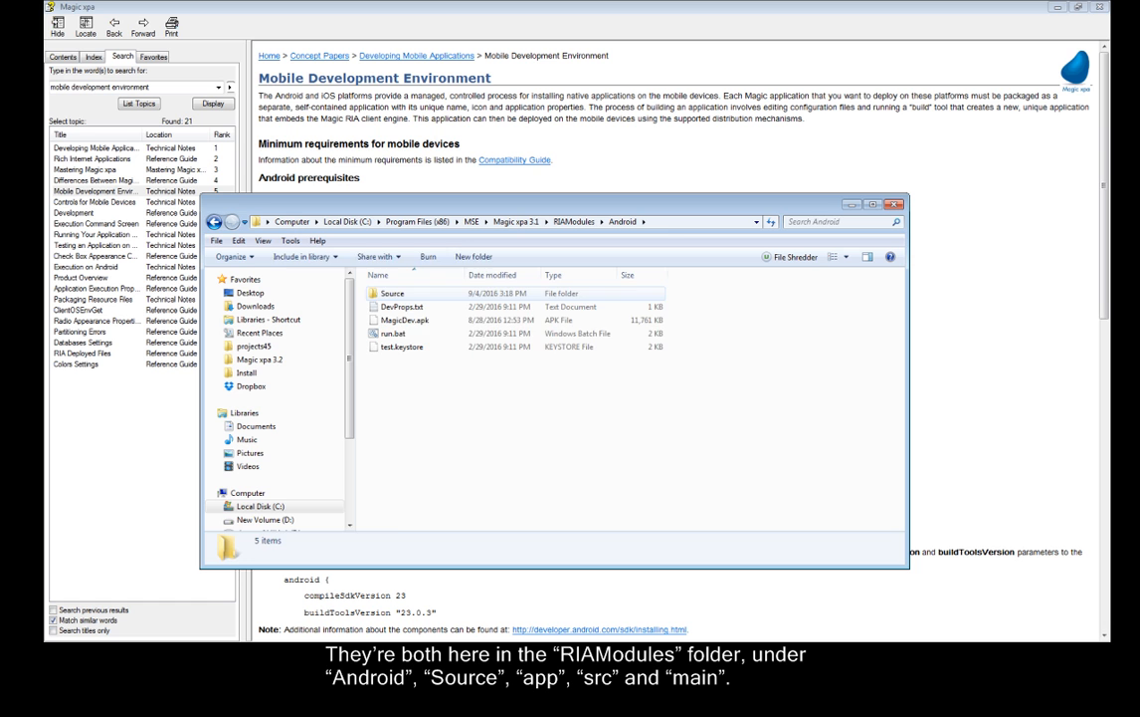
{"action": "double_click", "coordinate": [392, 293]}
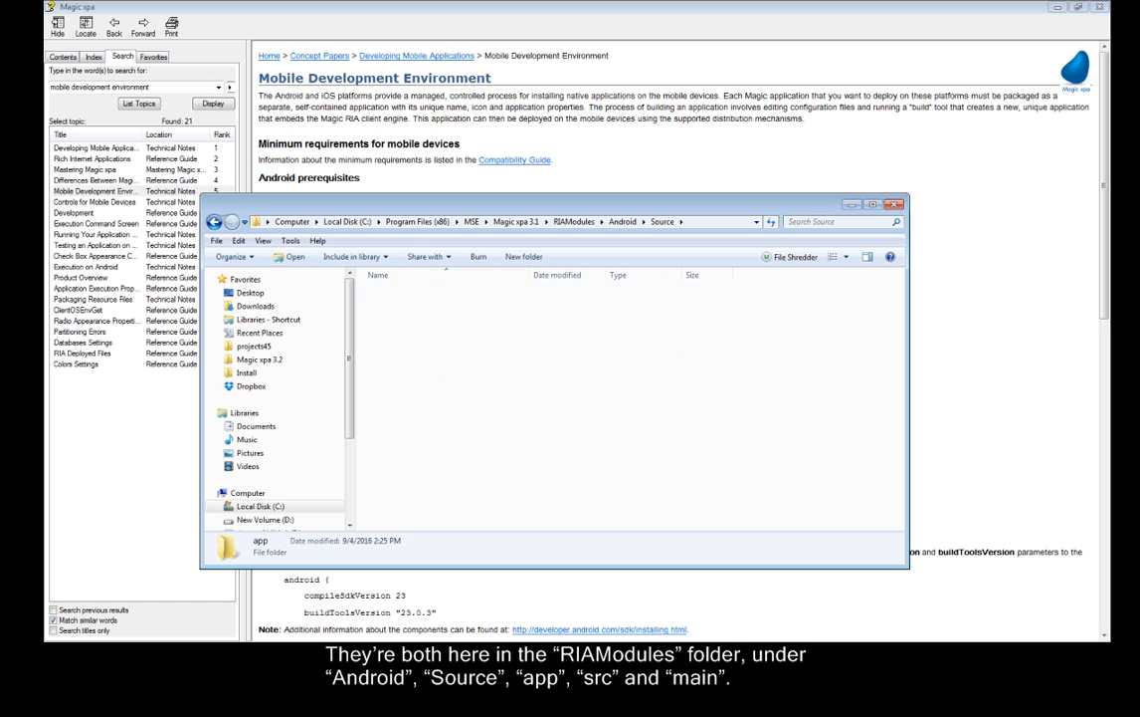
{"action": "double_click", "coordinate": [259, 546]}
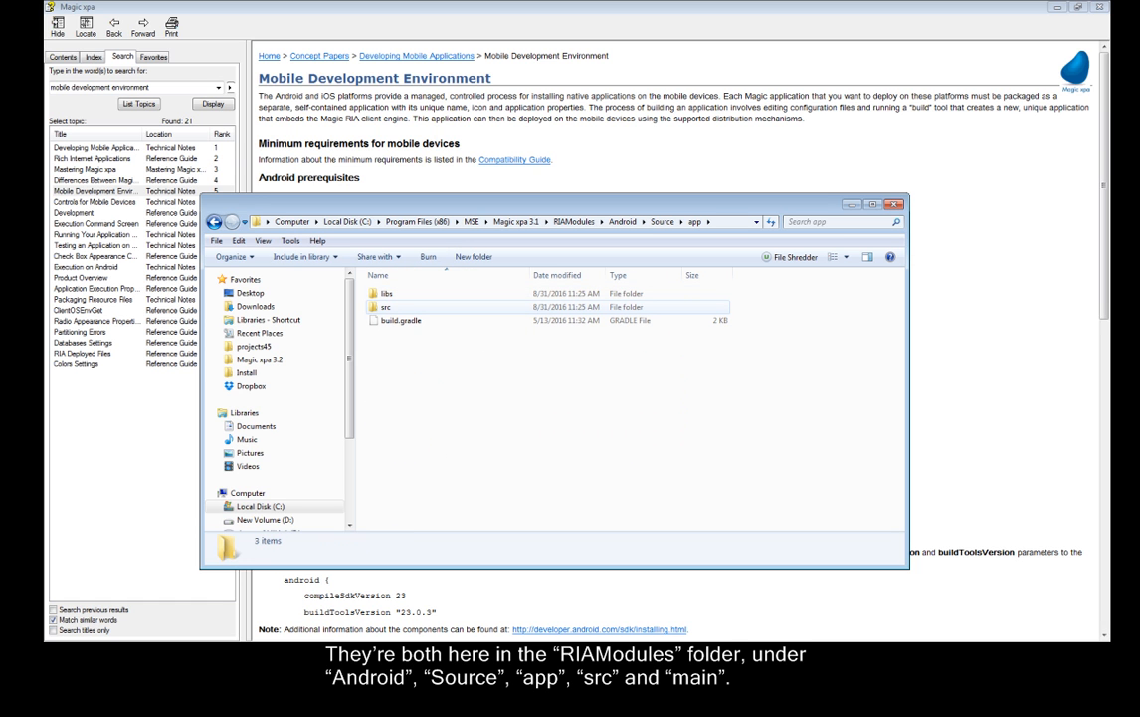
{"action": "double_click", "coordinate": [387, 306]}
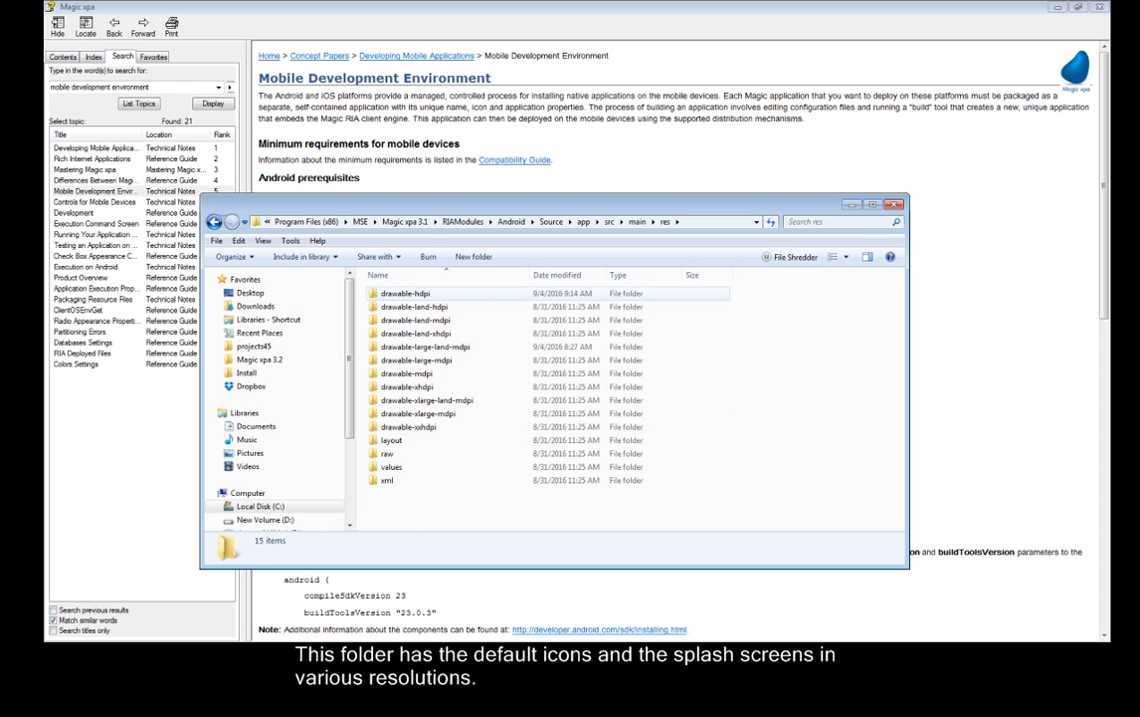
Back in main, rename the copied res folder to My images beside icon.png and logo.png.
{"action": "left_click", "coordinate": [408, 292]}
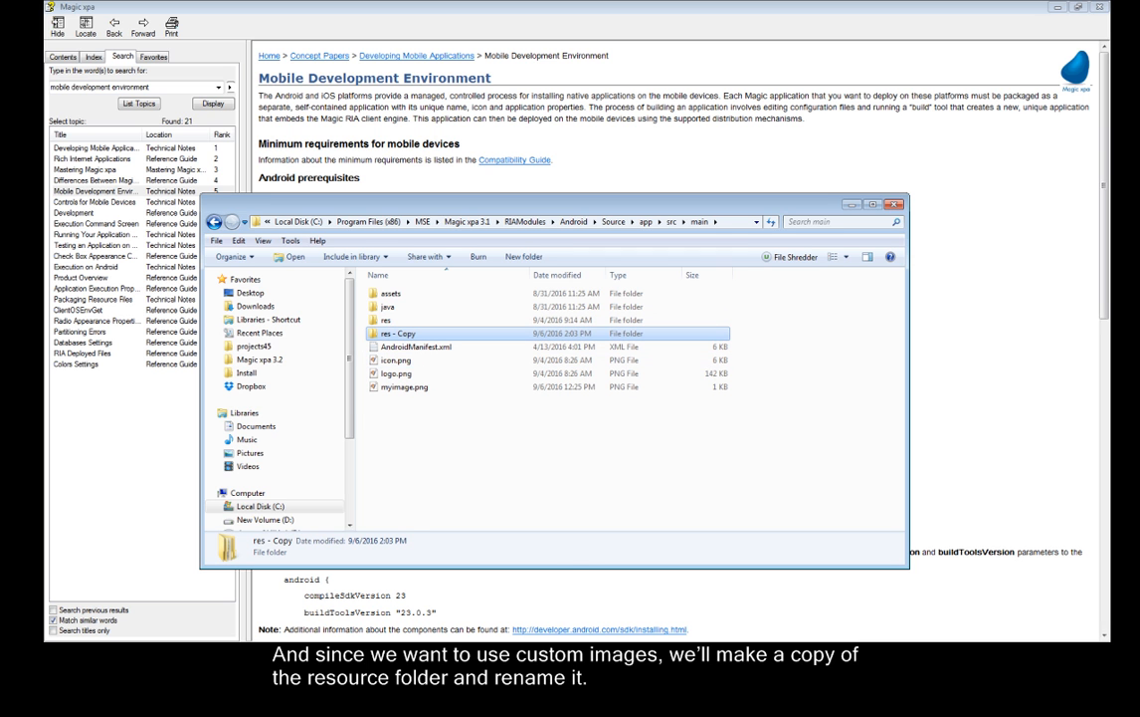
{"action": "right_click", "coordinate": [398, 333]}
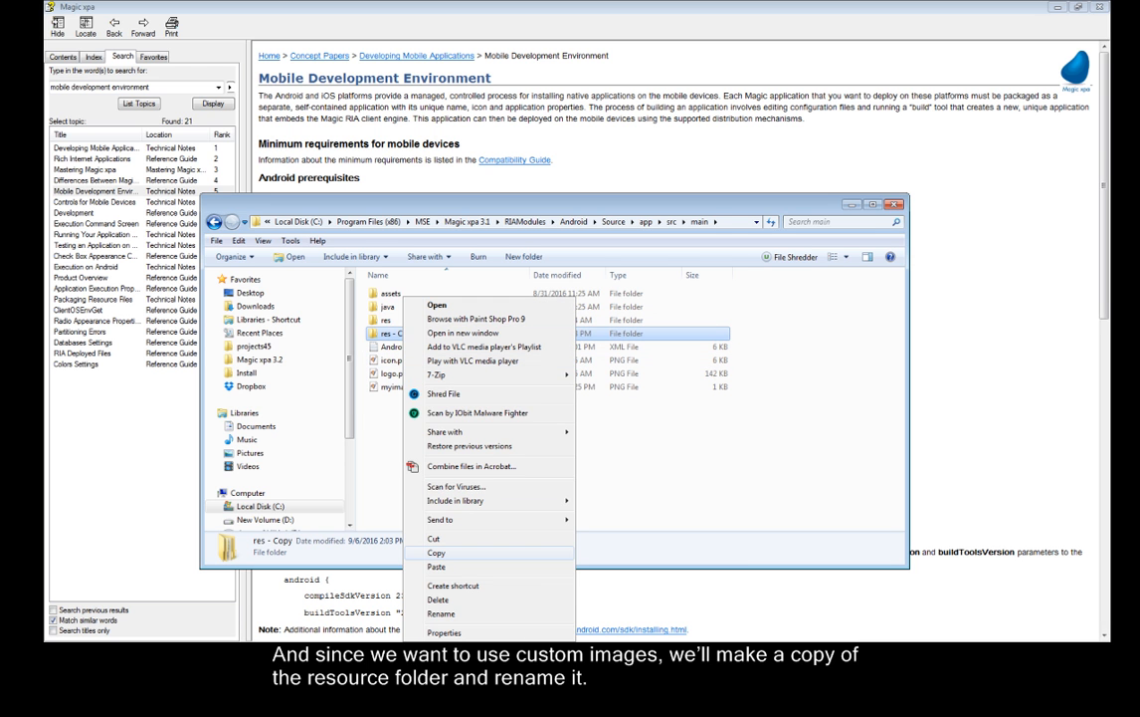
{"action": "left_click", "coordinate": [436, 565]}
{"action": "type", "text": "My images"}
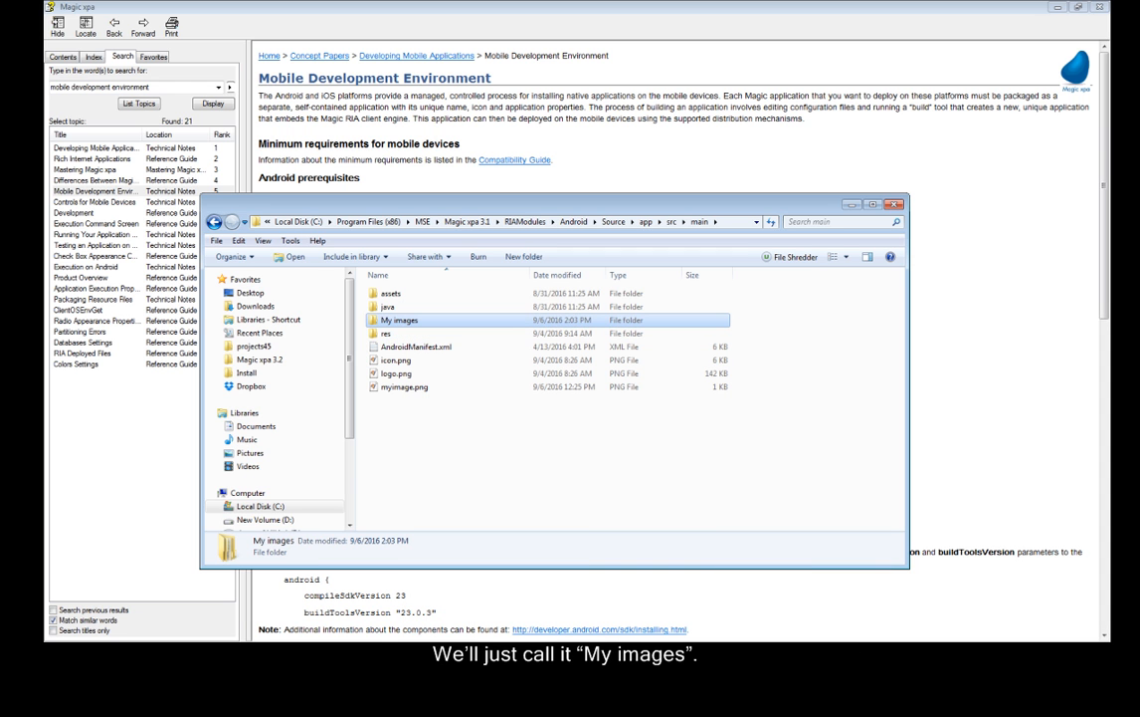
{"action": "left_click", "coordinate": [396, 372]}
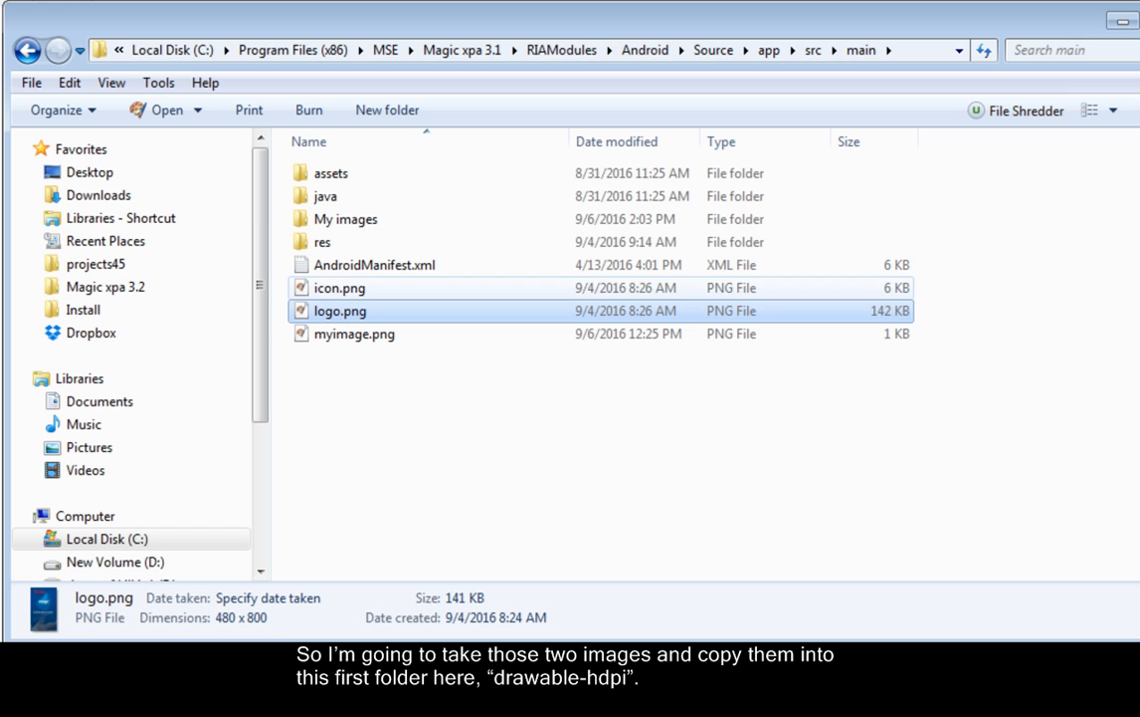
Copy the custom logo and icon into My images\drawable-hdpi with Copy and Replace.
{"action": "left_click", "coordinate": [338, 287]}
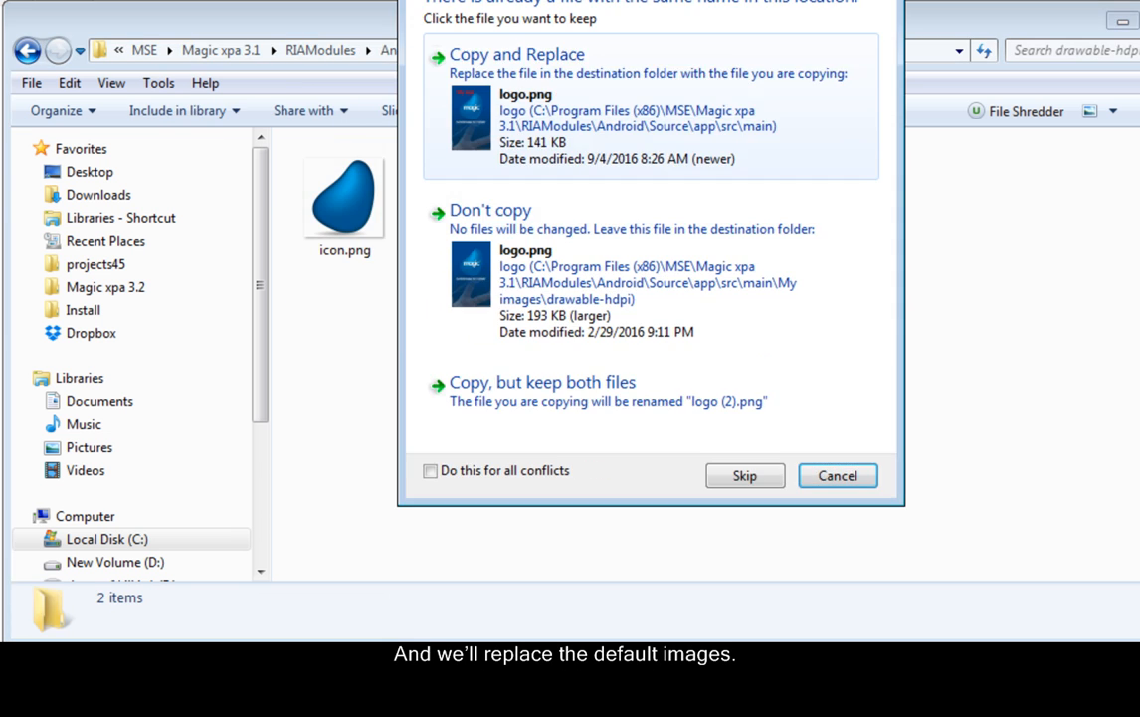
{"action": "left_click", "coordinate": [518, 54]}
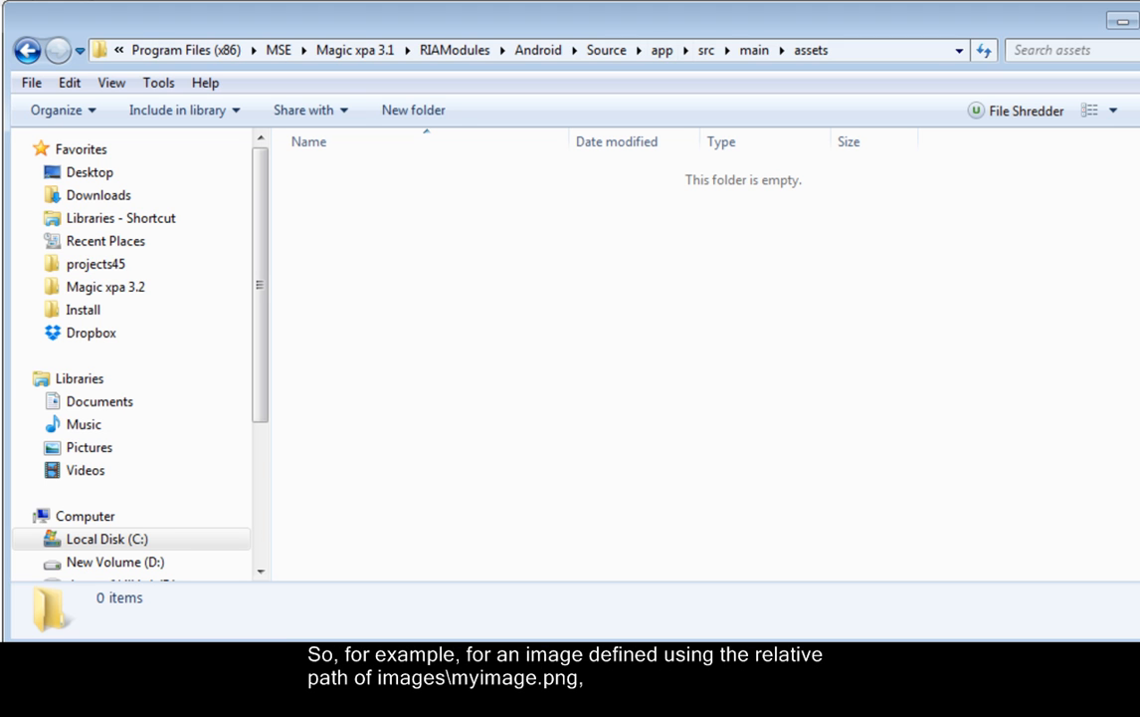
Create a new folder named images inside assets and go into it.
{"action": "left_click", "coordinate": [414, 110]}
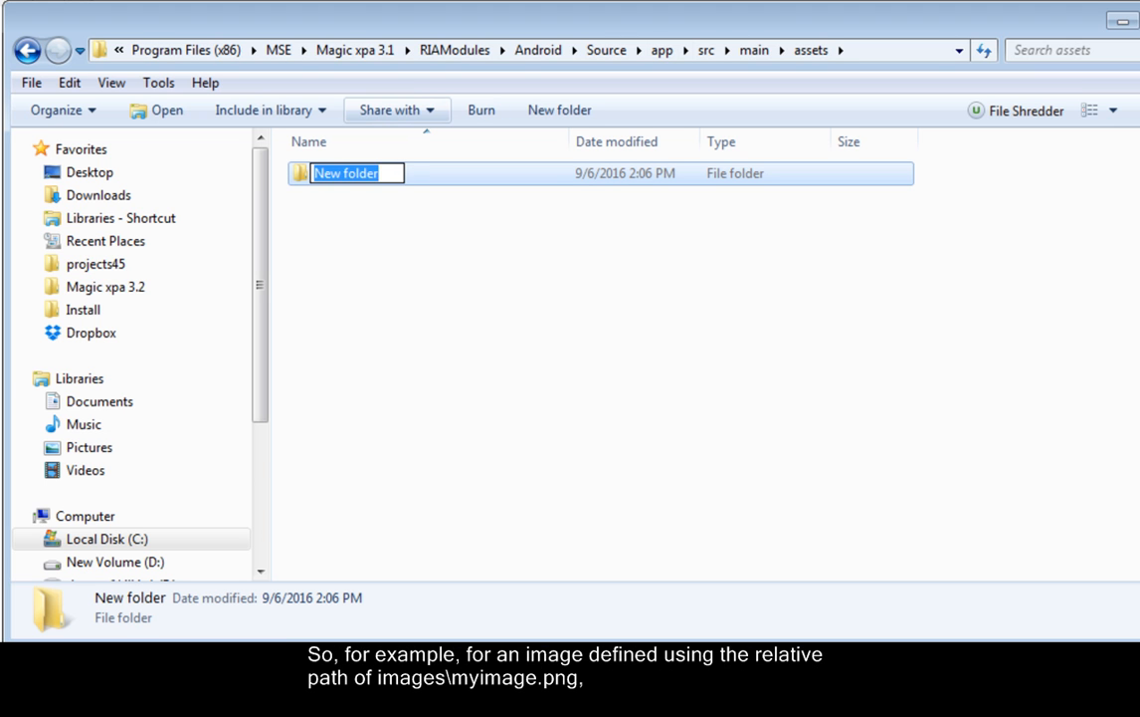
{"action": "type", "text": "images"}
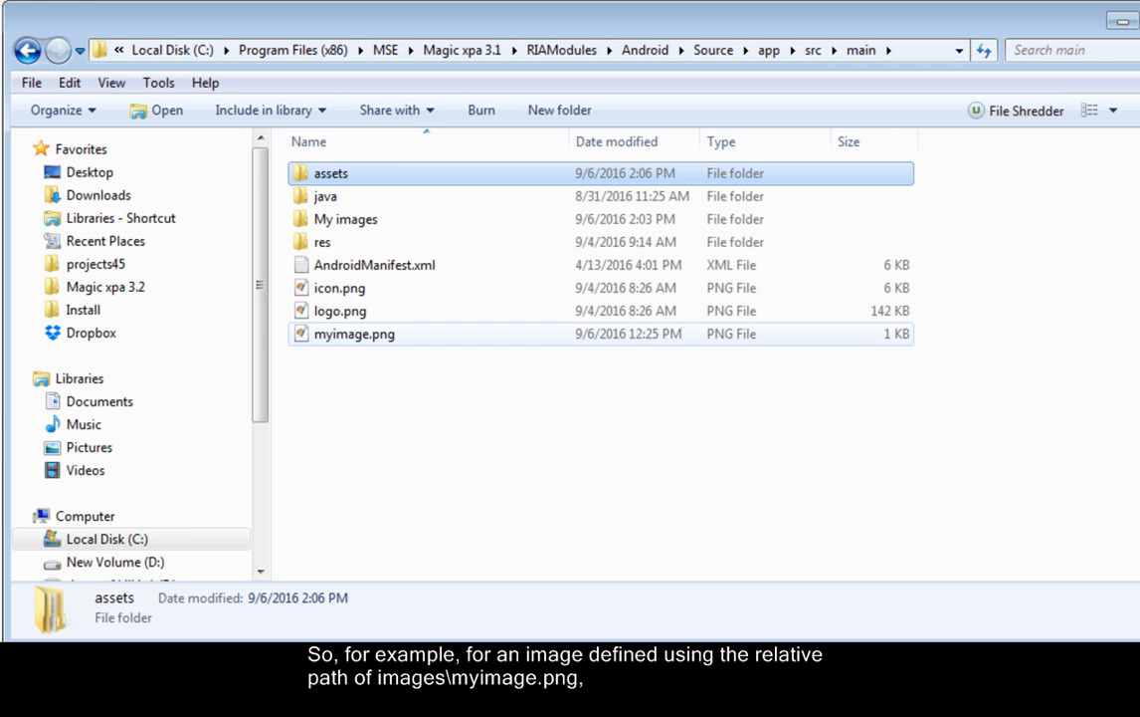
{"action": "left_click", "coordinate": [354, 335]}
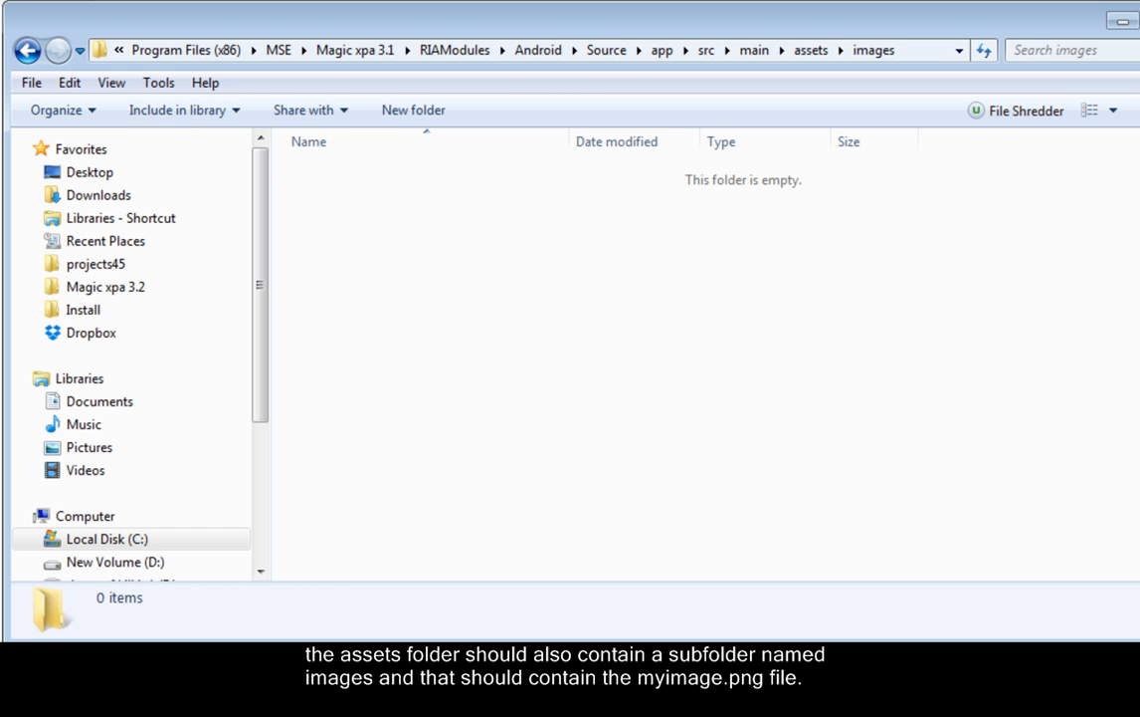
{"action": "left_click", "coordinate": [355, 174]}
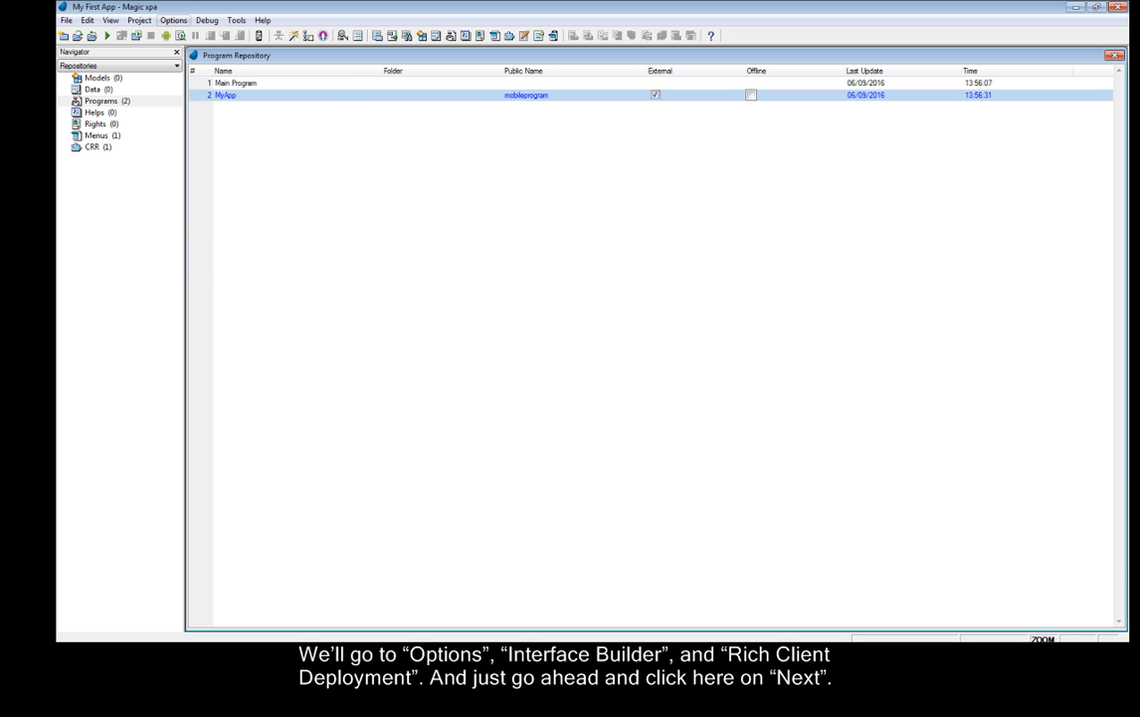
Launch Rich Client Deployment from Options > Interface Builder.
{"action": "left_click", "coordinate": [173, 20]}
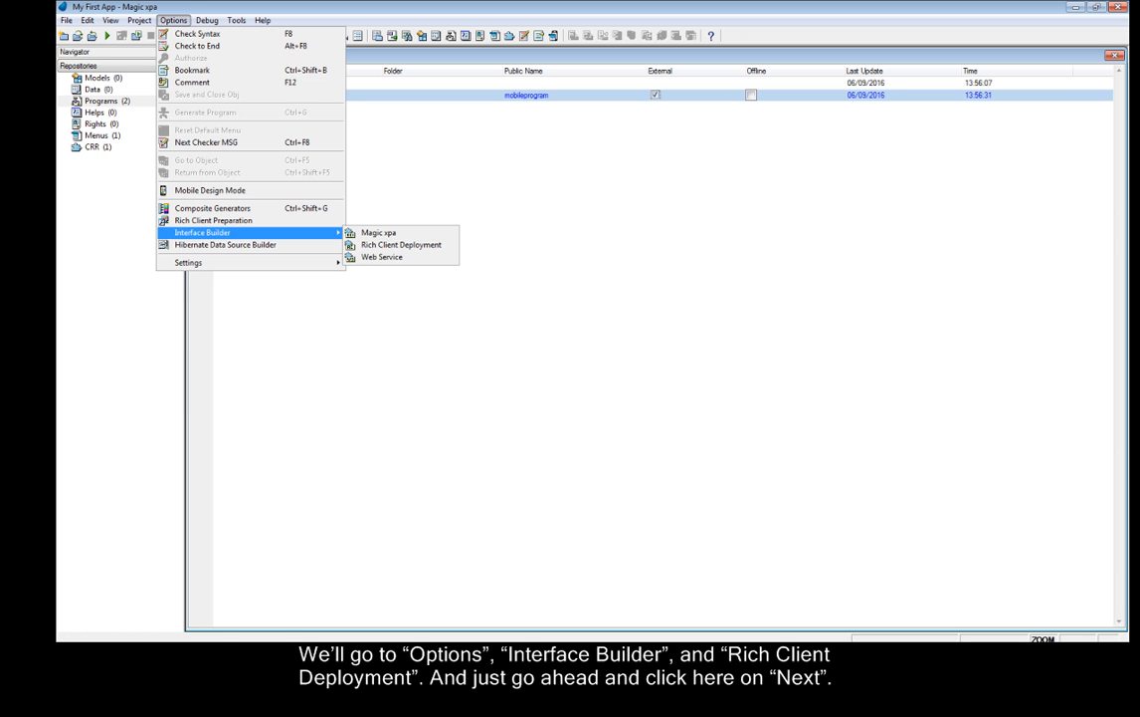
{"action": "left_click", "coordinate": [398, 243]}
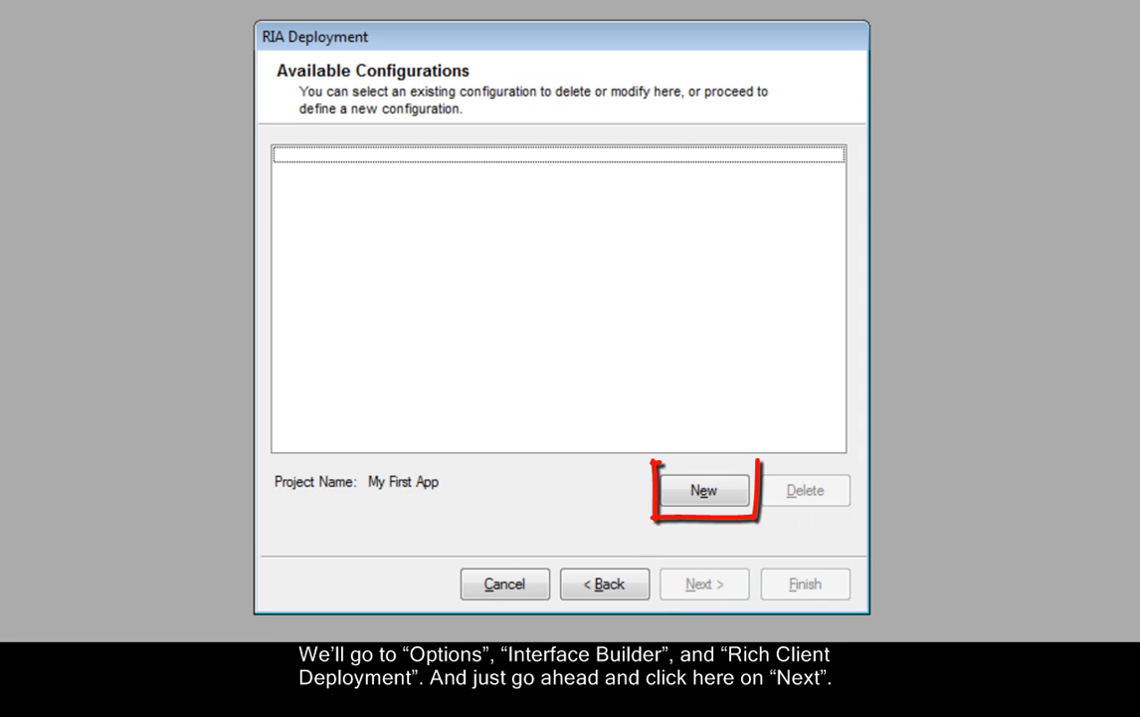
Create a new configuration titled MyApp and continue to Server Information.
{"action": "left_click", "coordinate": [704, 490]}
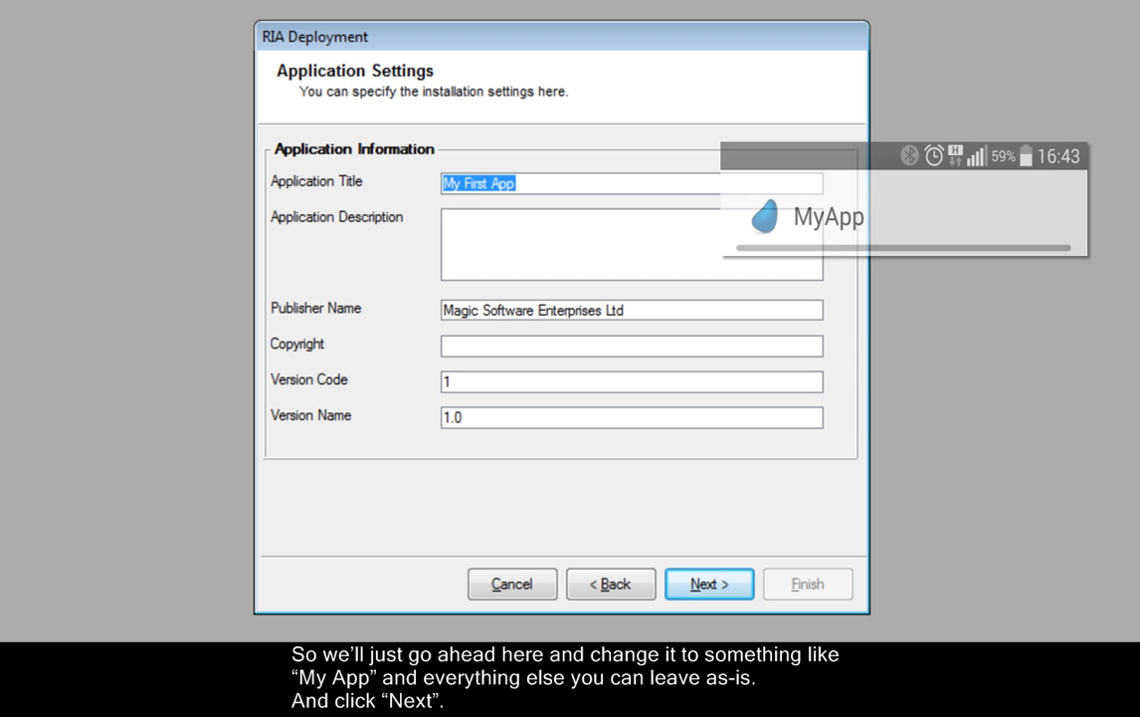
{"action": "type", "text": "MyApp"}
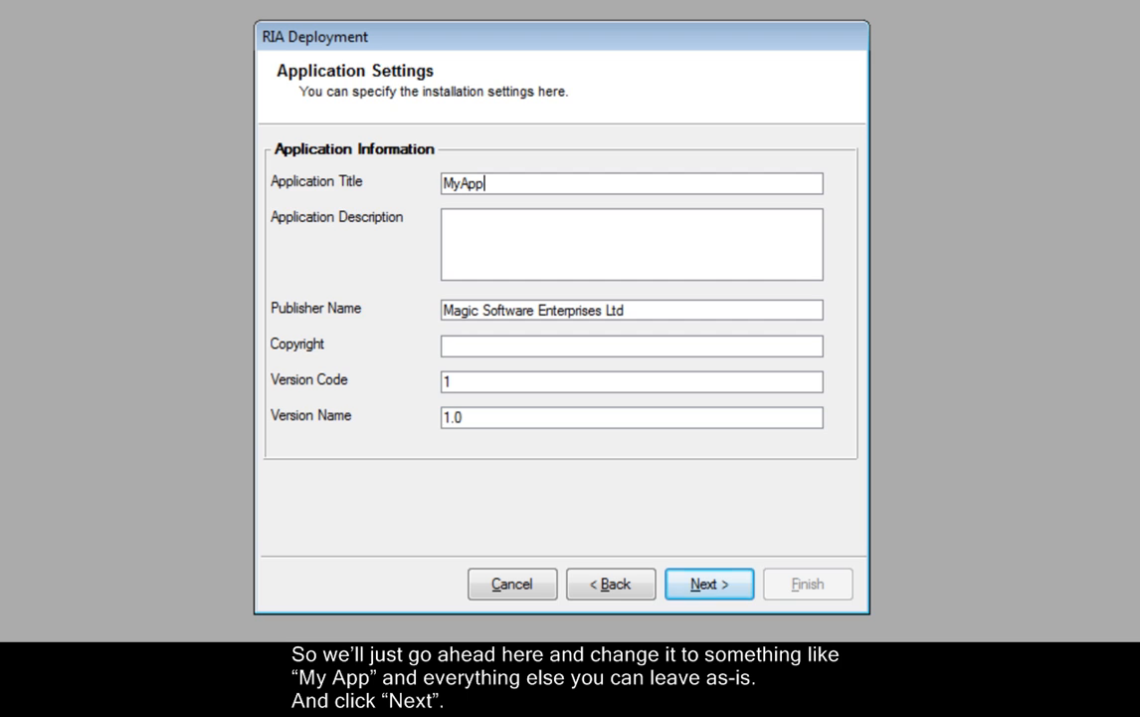
{"action": "left_click", "coordinate": [708, 583]}
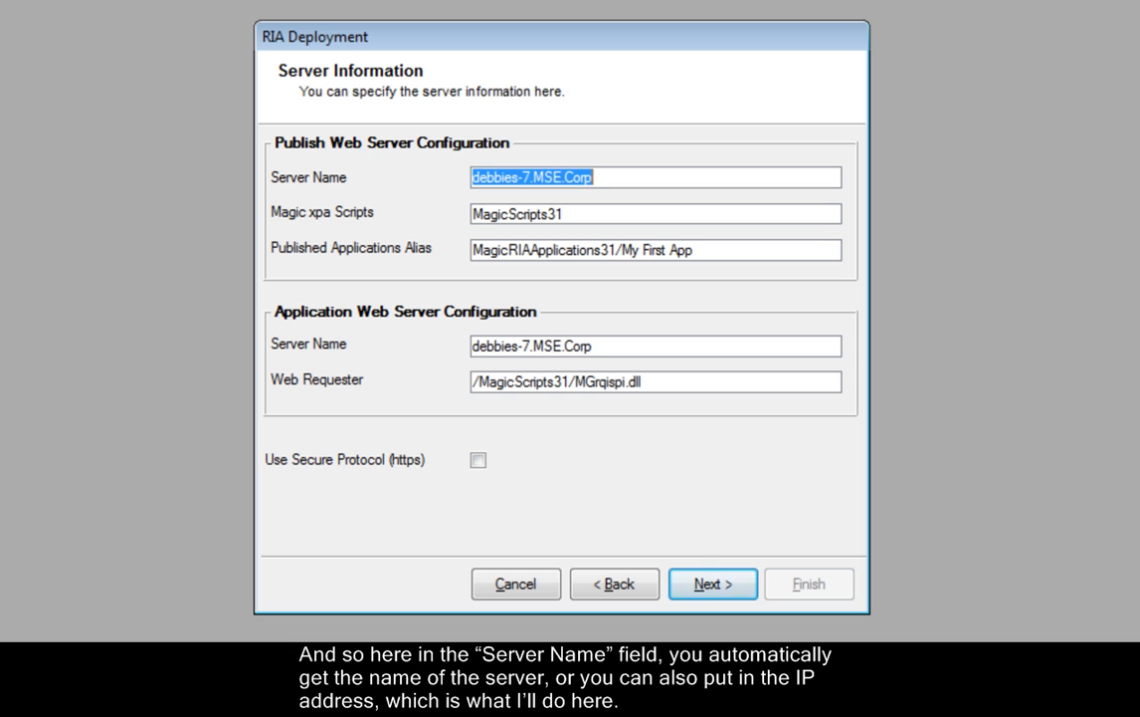
Enter server name 10.111.2.3 and continue to Execution Command.
{"action": "type", "text": "10.111.2.3"}
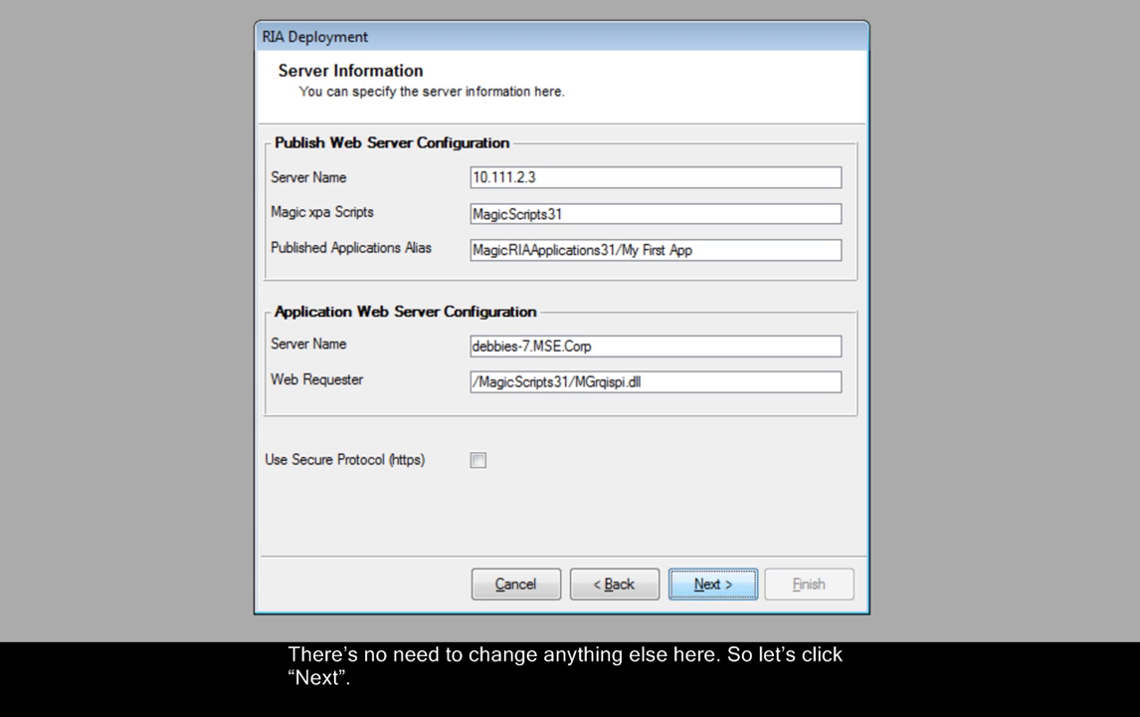
{"action": "left_click", "coordinate": [712, 583]}
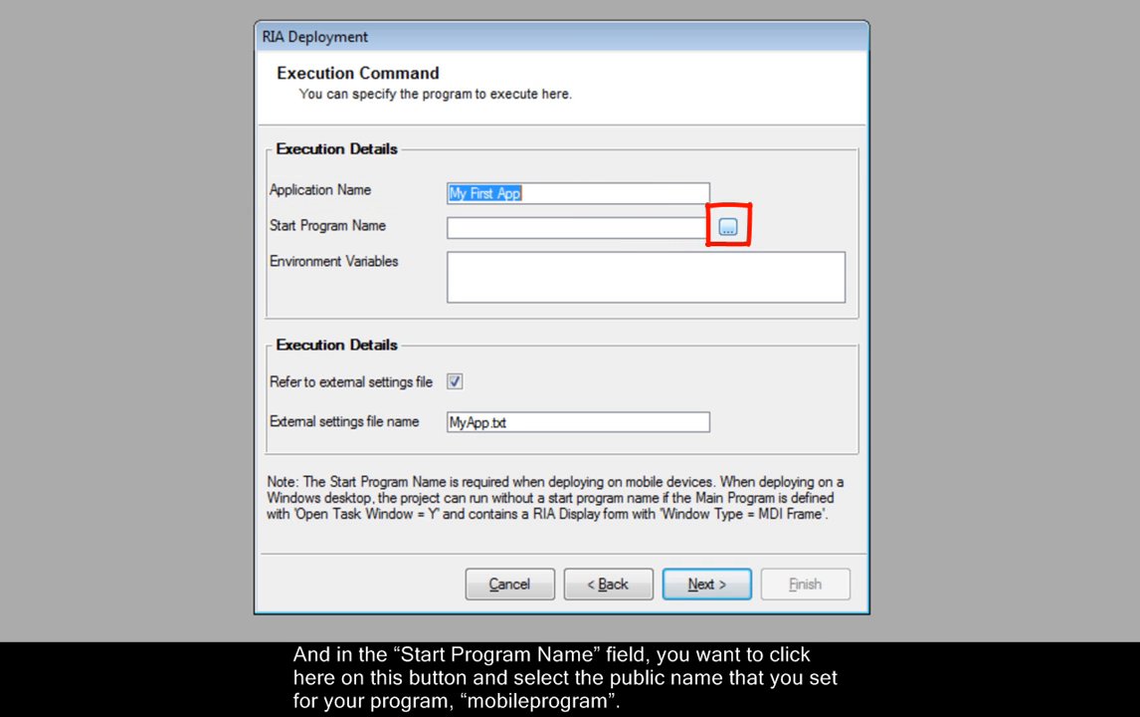
Select mobileprogram as the Start Program Name and continue to Deployment Settings.
{"action": "left_click", "coordinate": [729, 223]}
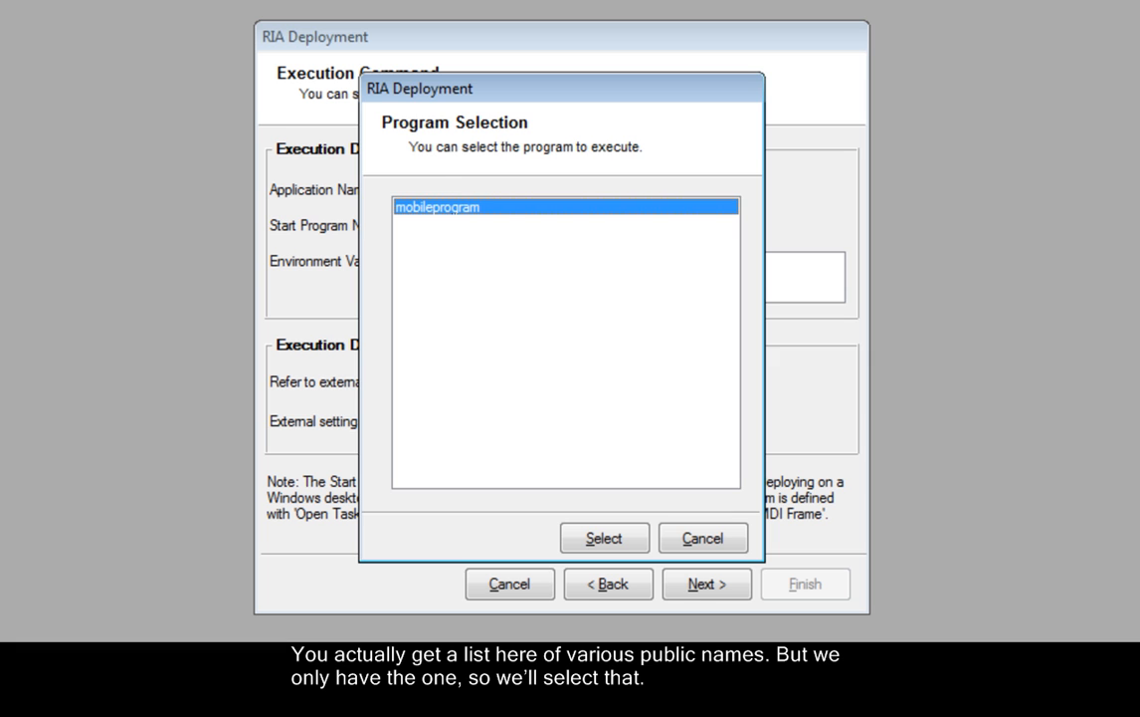
{"action": "left_click", "coordinate": [603, 537]}
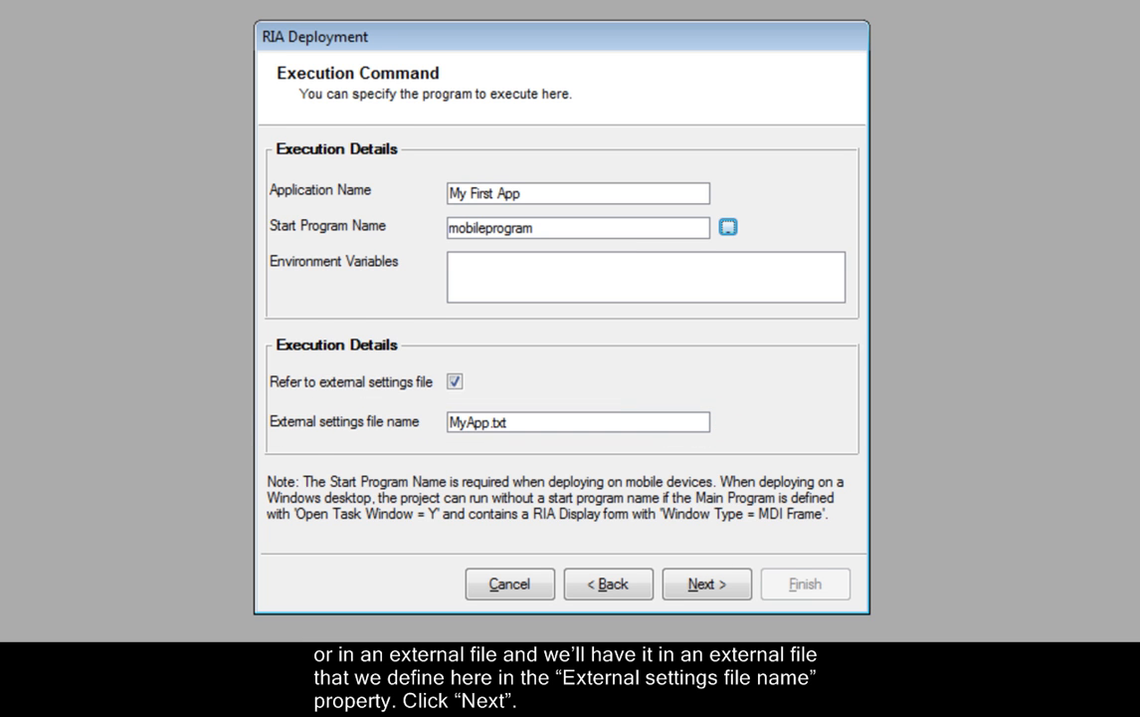
{"action": "left_click", "coordinate": [706, 583]}
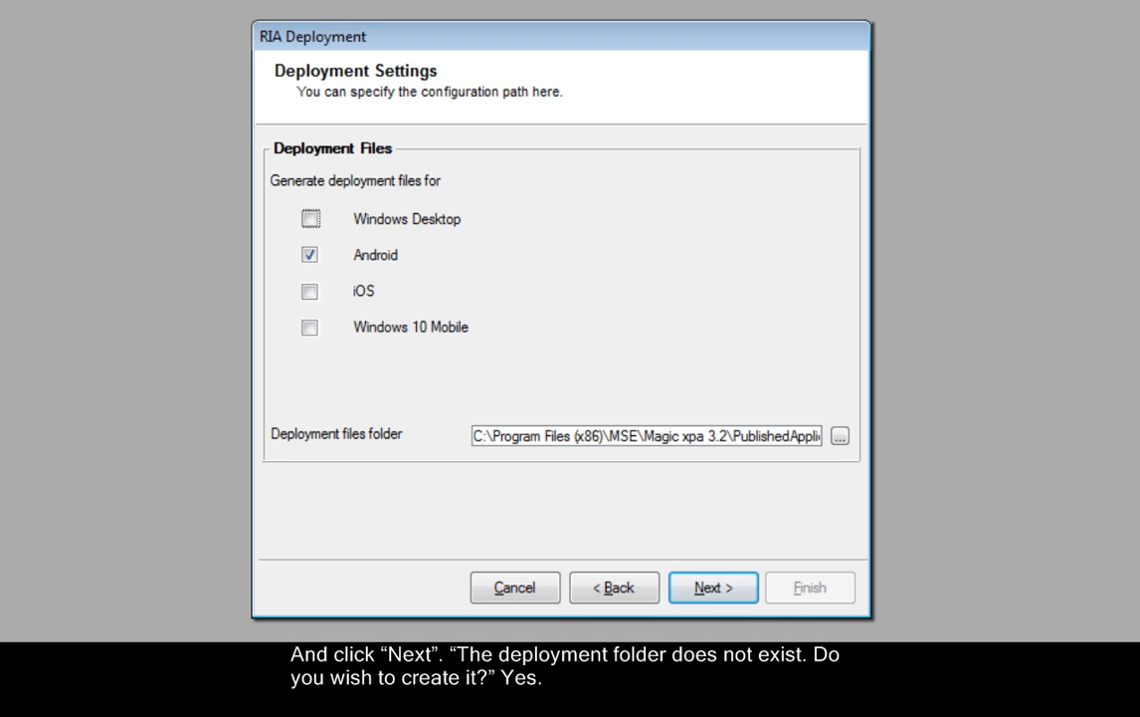
Keep Android checked, continue, and answer Yes to create the deployment folder.
{"action": "left_click", "coordinate": [713, 585]}
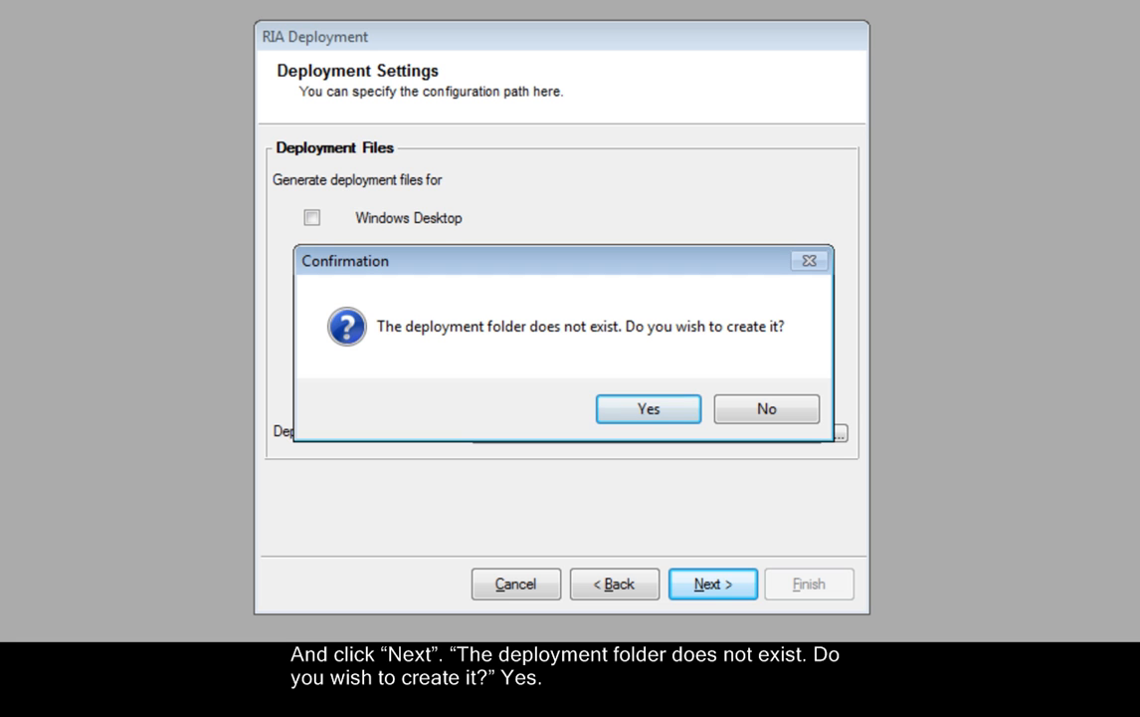
{"action": "left_click", "coordinate": [649, 408]}
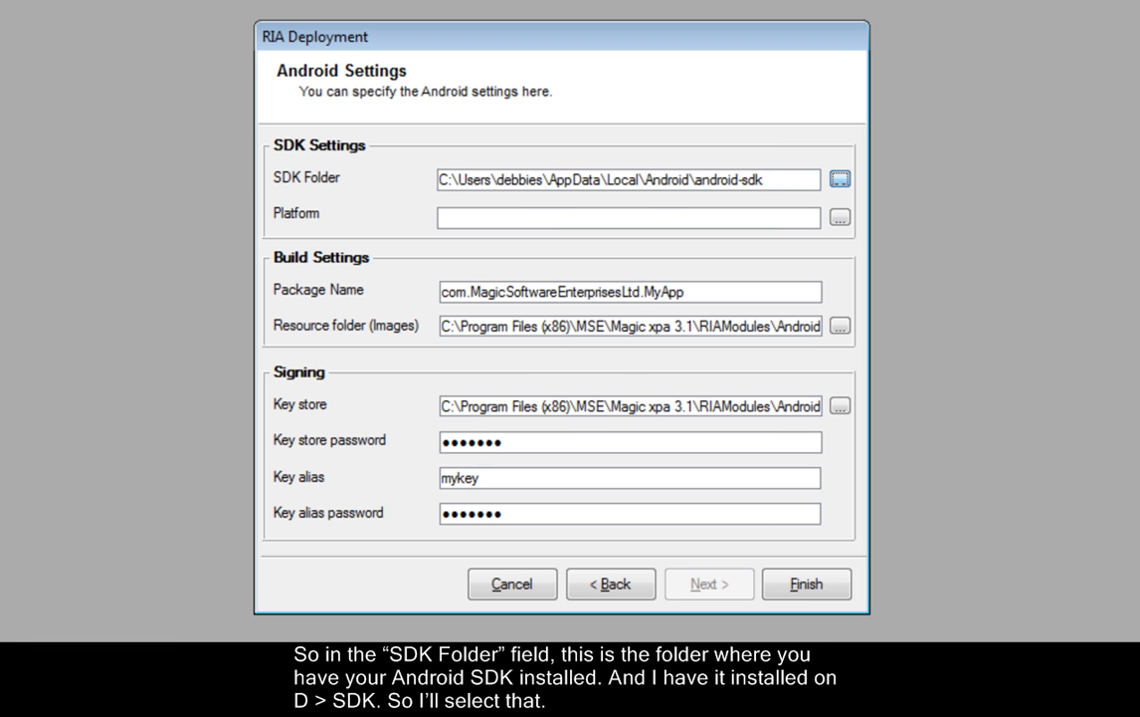
Set the SDK folder to D:\SDK and the build platform to platforms\android-23.
{"action": "left_click", "coordinate": [840, 179]}
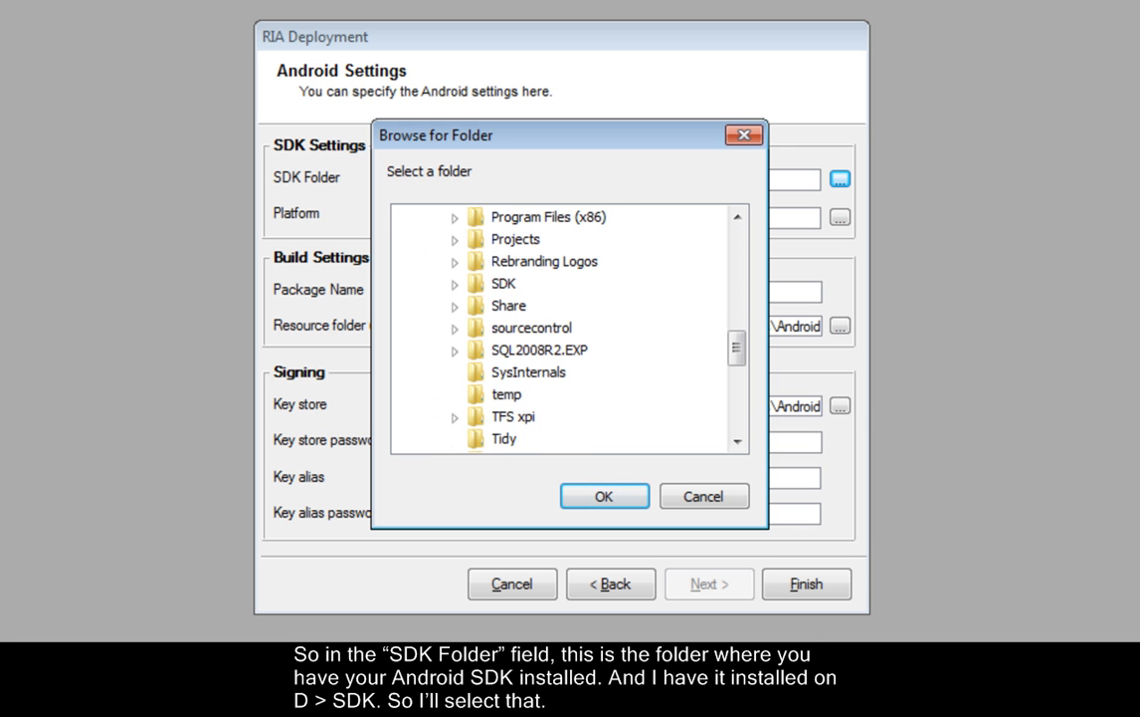
{"action": "left_click", "coordinate": [603, 496]}
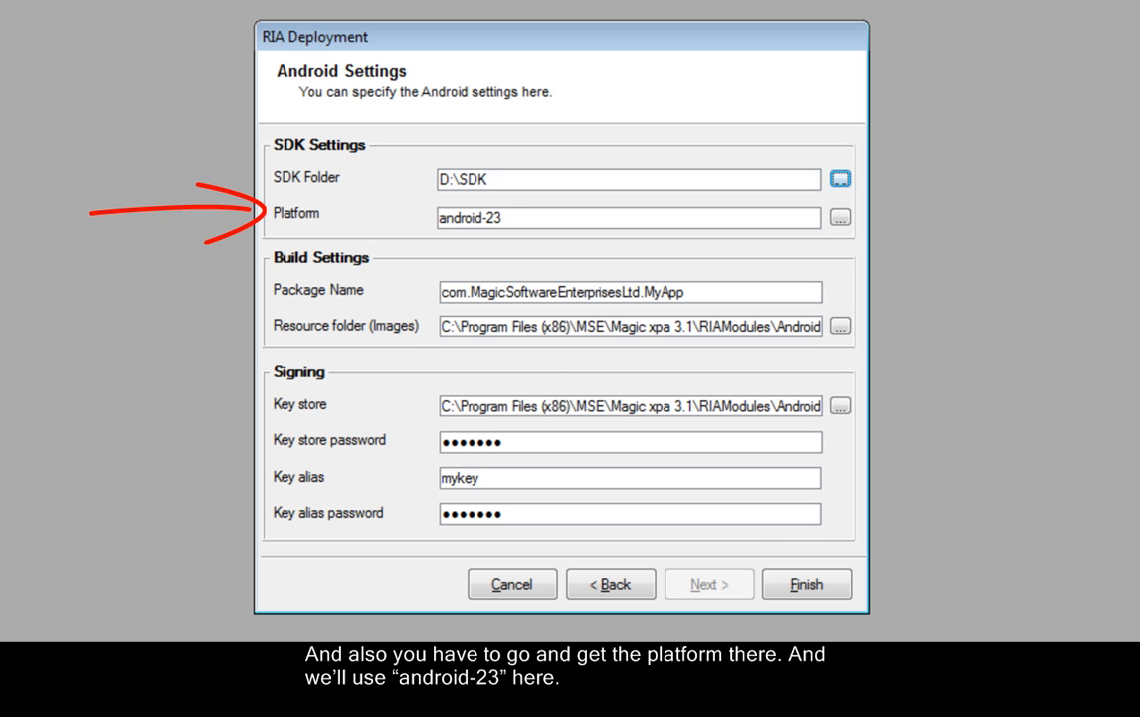
{"action": "left_click", "coordinate": [840, 216]}
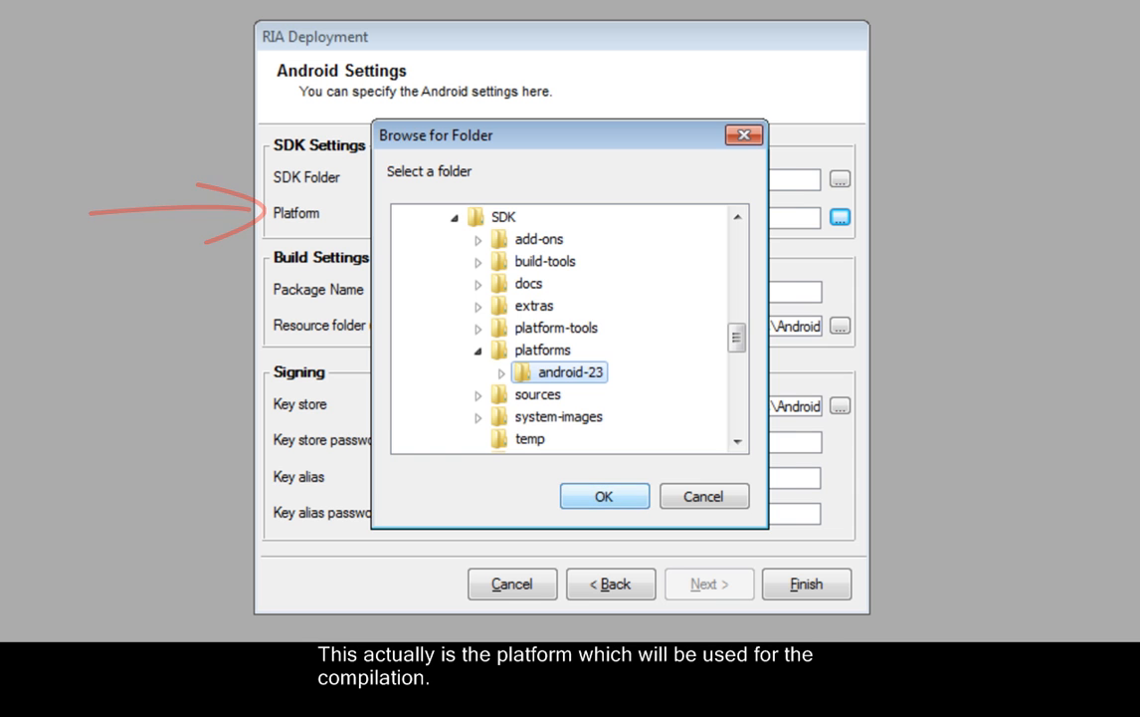
{"action": "left_click", "coordinate": [603, 496]}
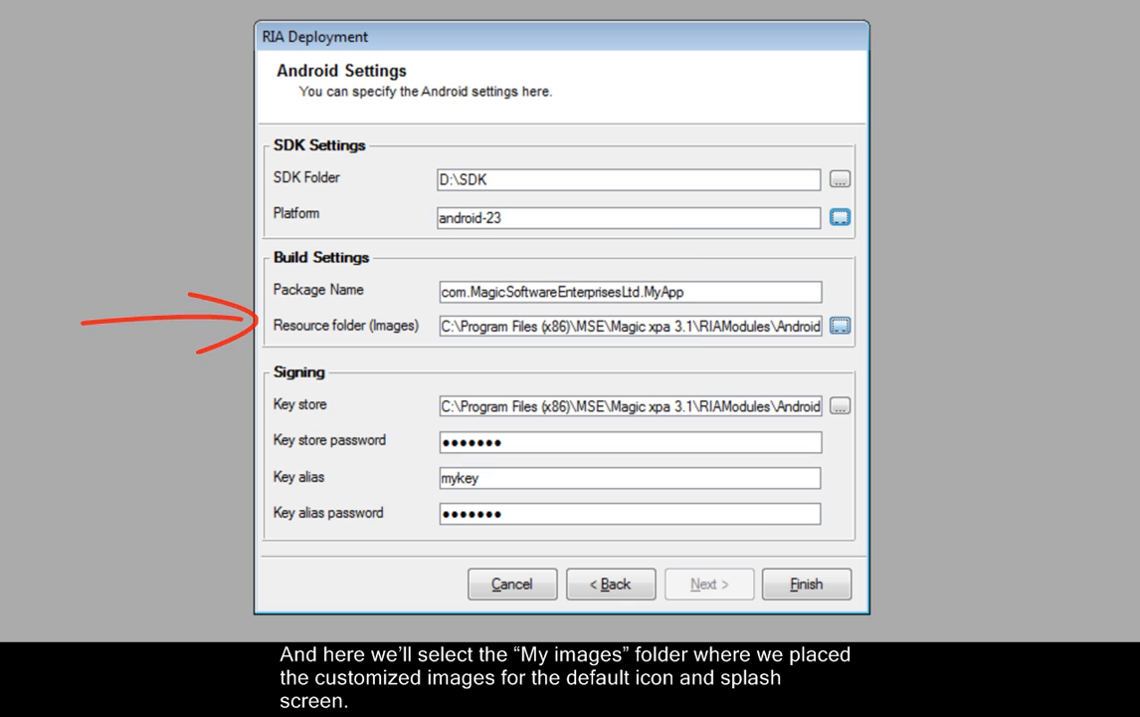
Choose the My images folder as the Android resource images folder and finish the wizard to build.
{"action": "left_click", "coordinate": [840, 326]}
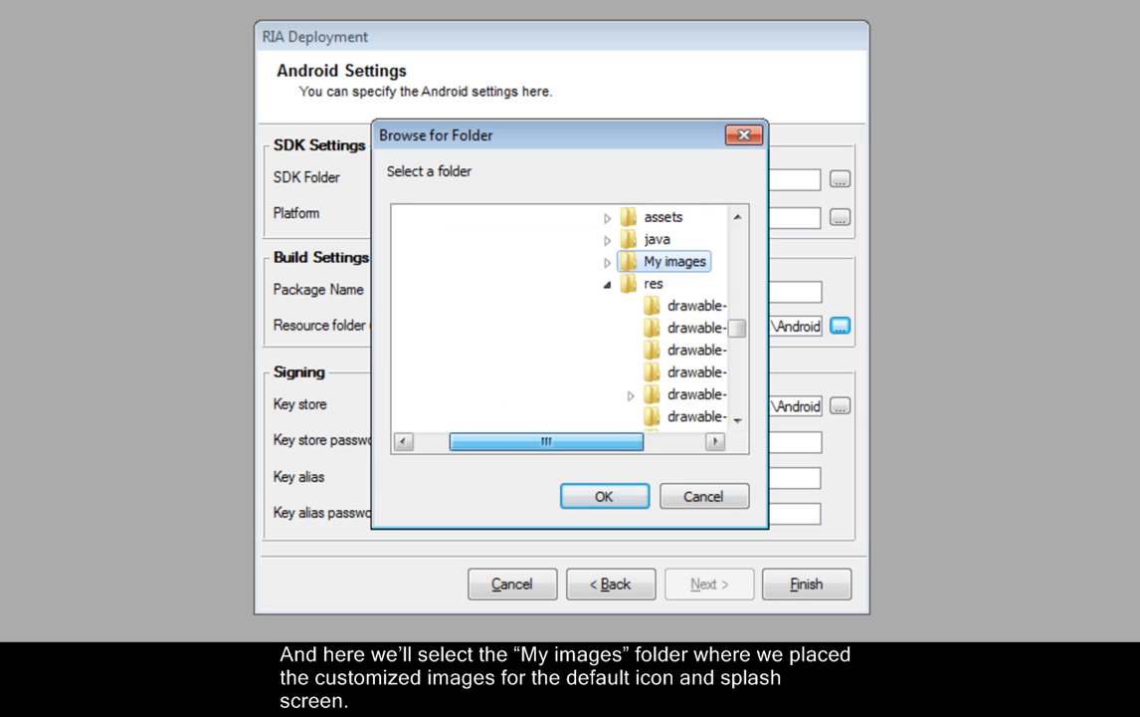
{"action": "left_click", "coordinate": [603, 496]}
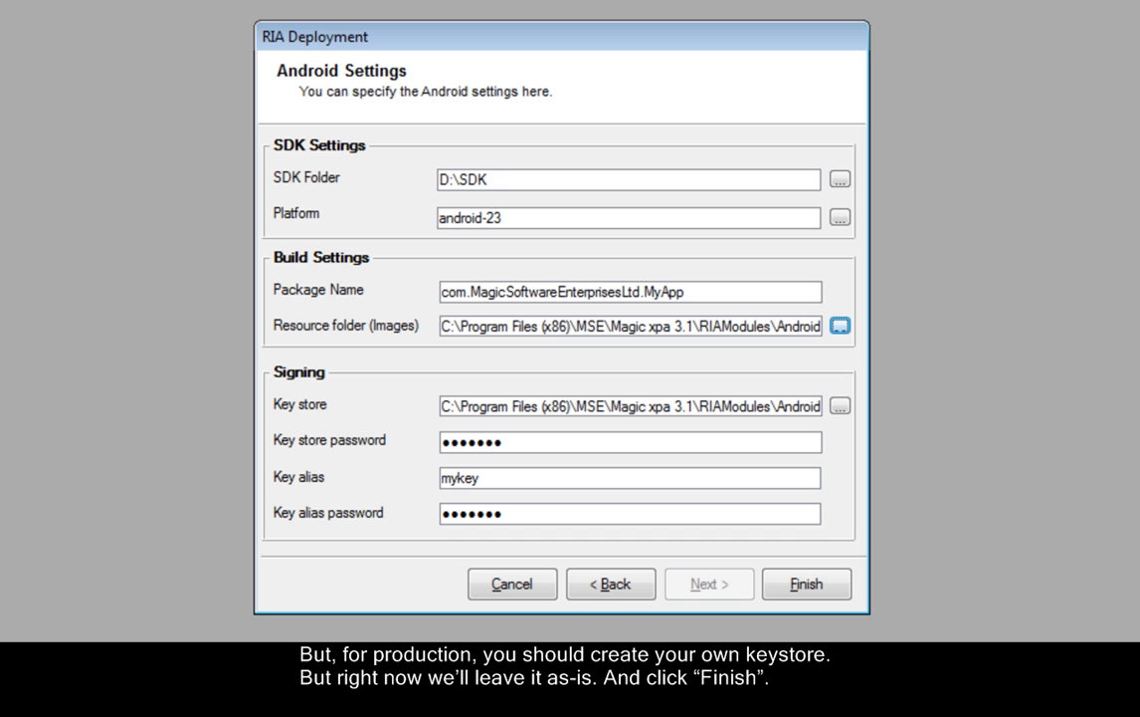
{"action": "left_click", "coordinate": [806, 583]}
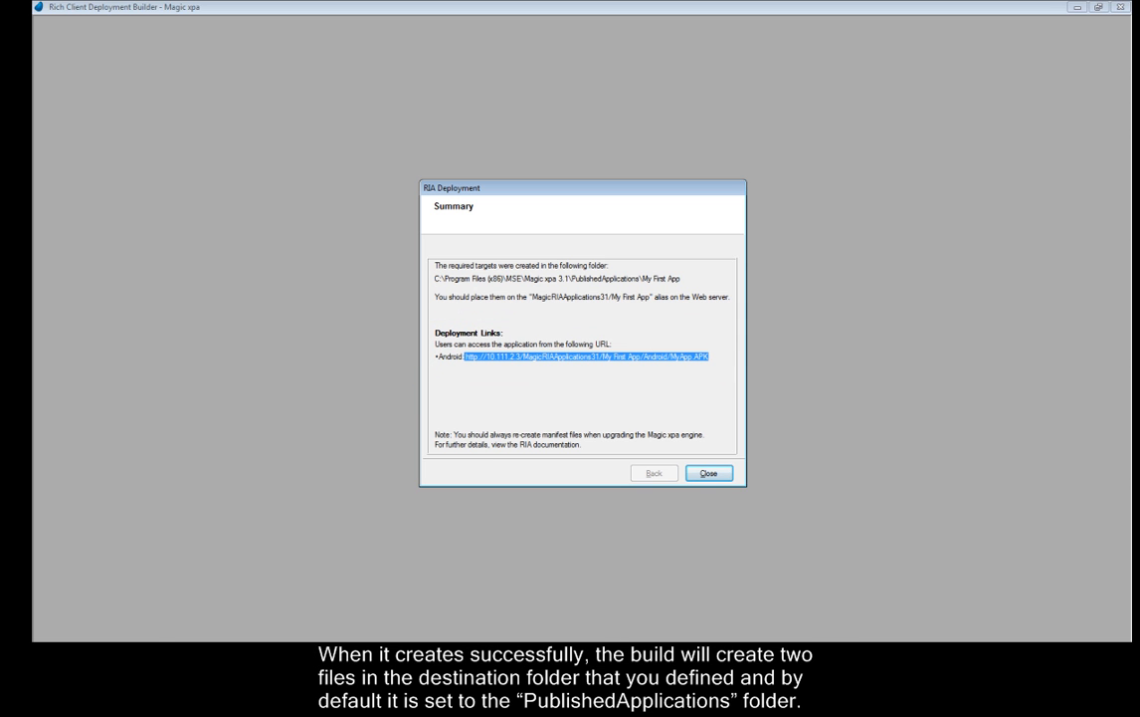
Close the Summary dialog after reading the created folder and Android deployment link.
{"action": "left_click", "coordinate": [709, 473]}
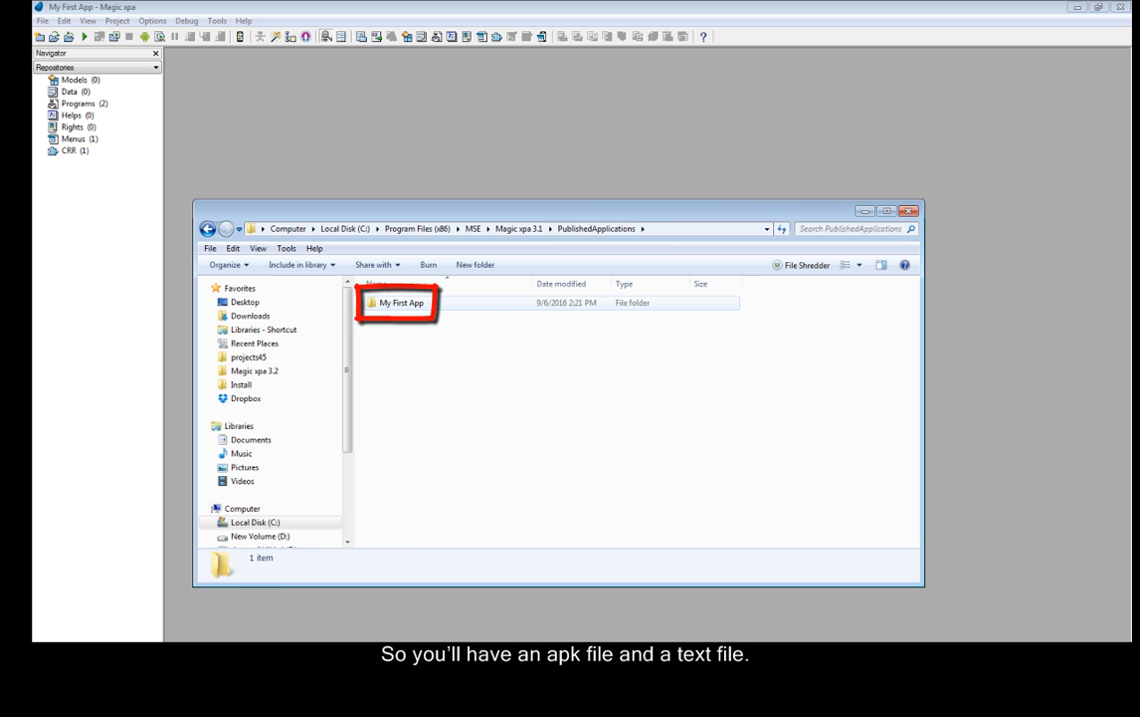
Enter the My First App folder under PublishedApplications, revealing its Android subfolder.
{"action": "double_click", "coordinate": [400, 302]}
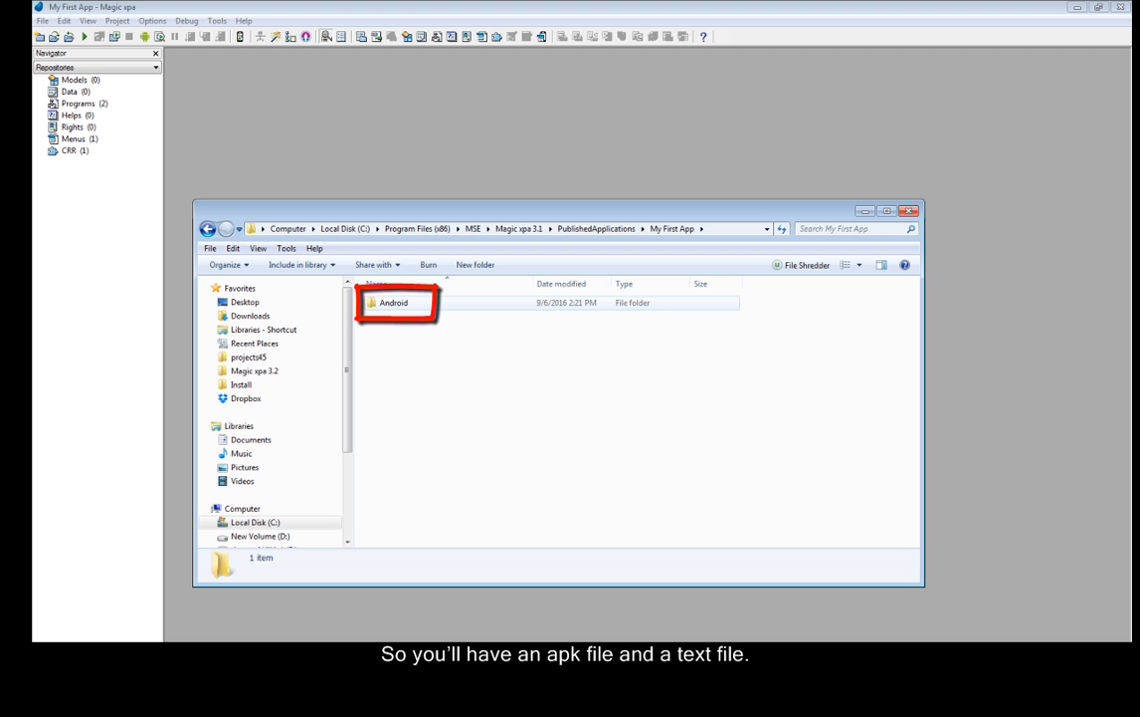